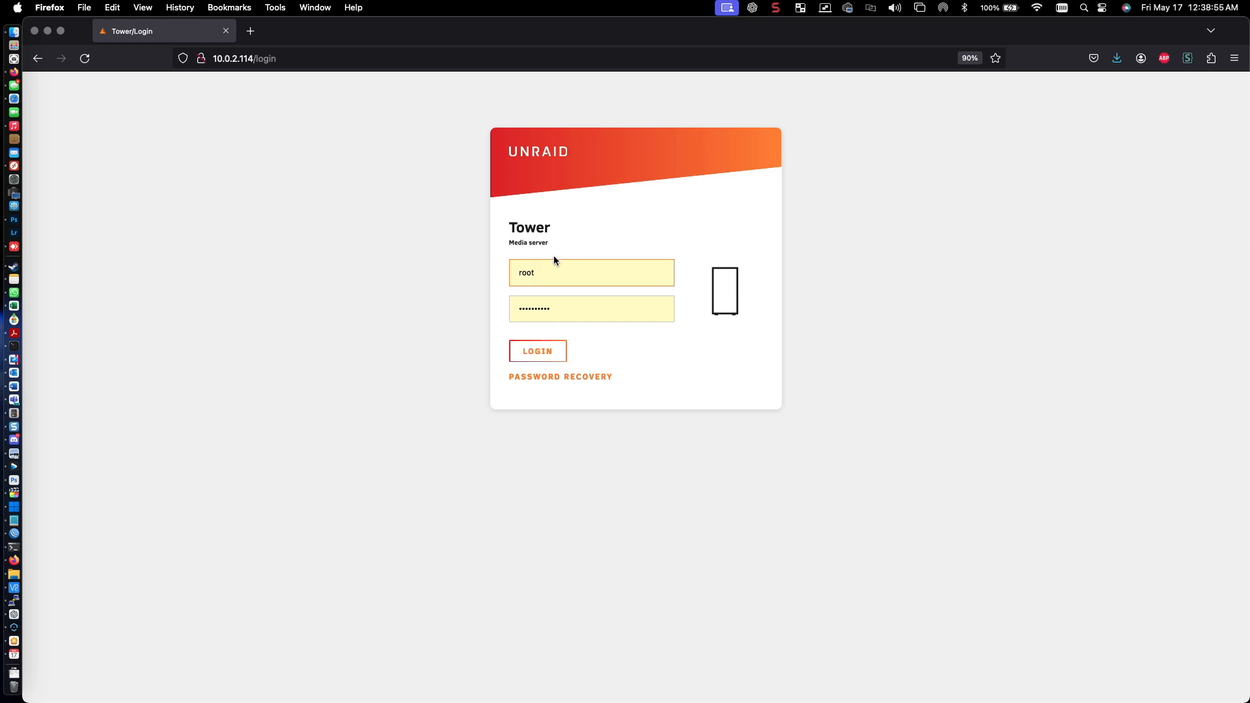
# - Log in as root and land on the Main page with the stopped array
pyautogui.click(538, 350)
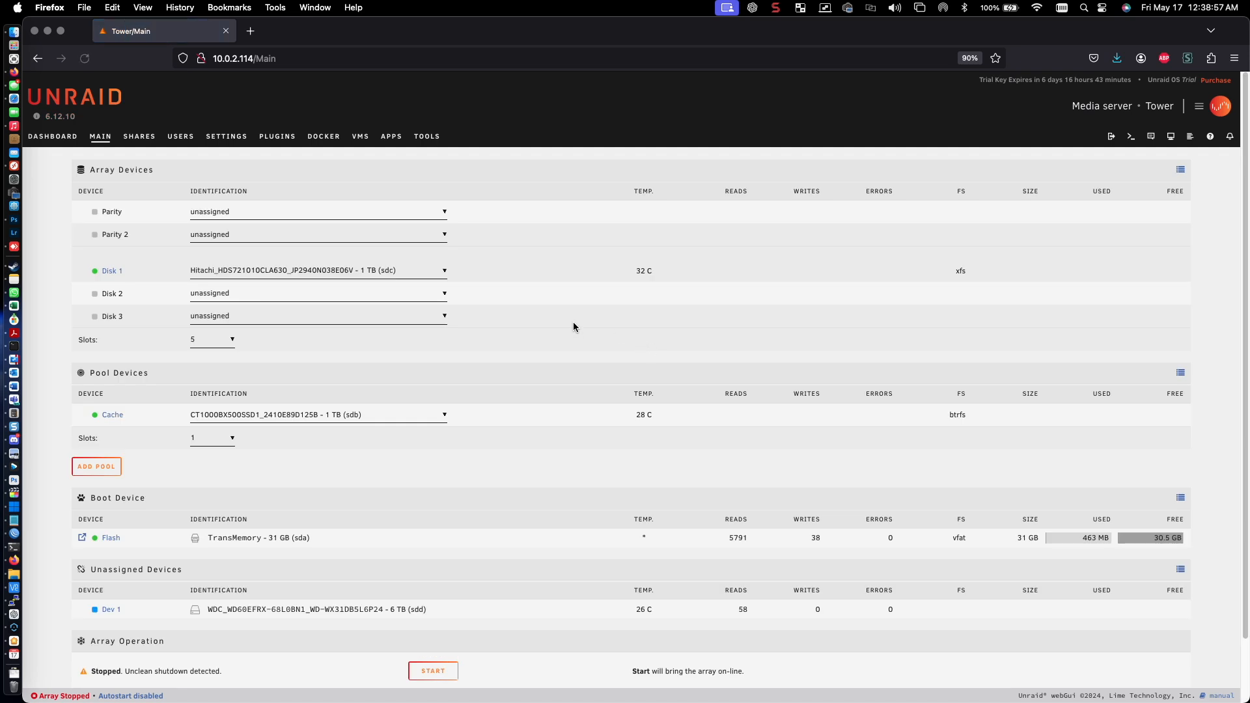
pyautogui.moveTo(523, 334)
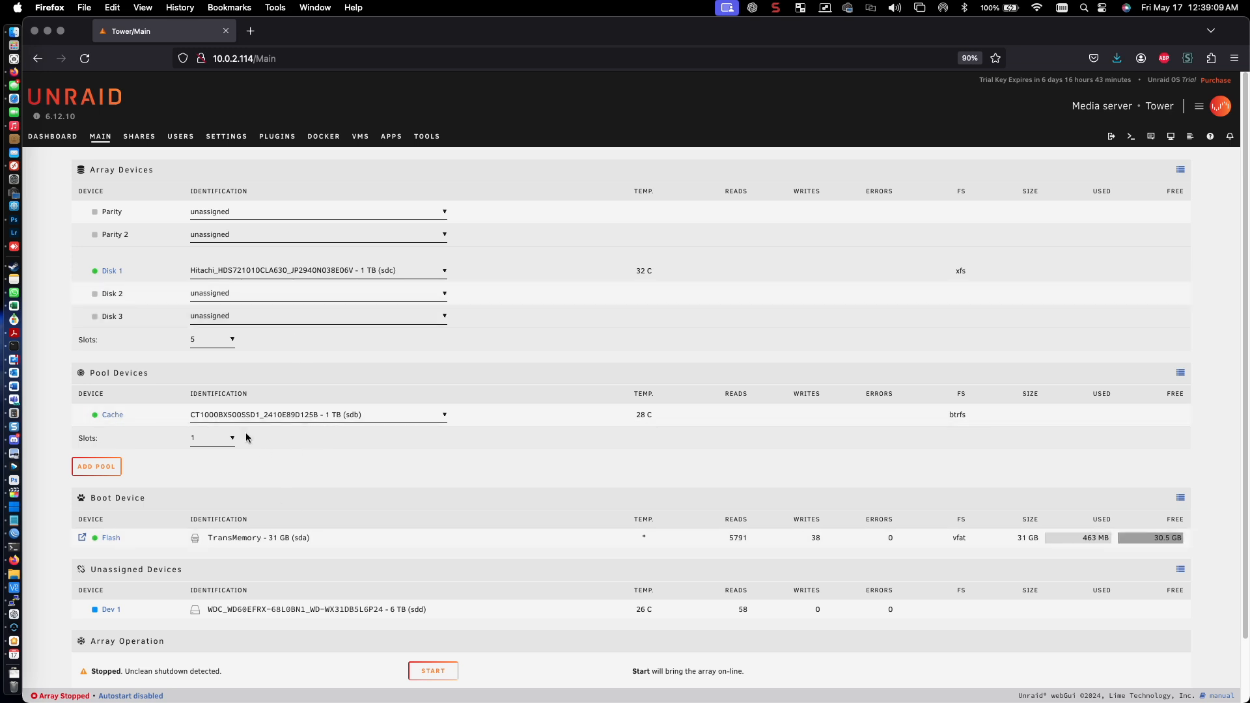
pyautogui.moveTo(425, 271)
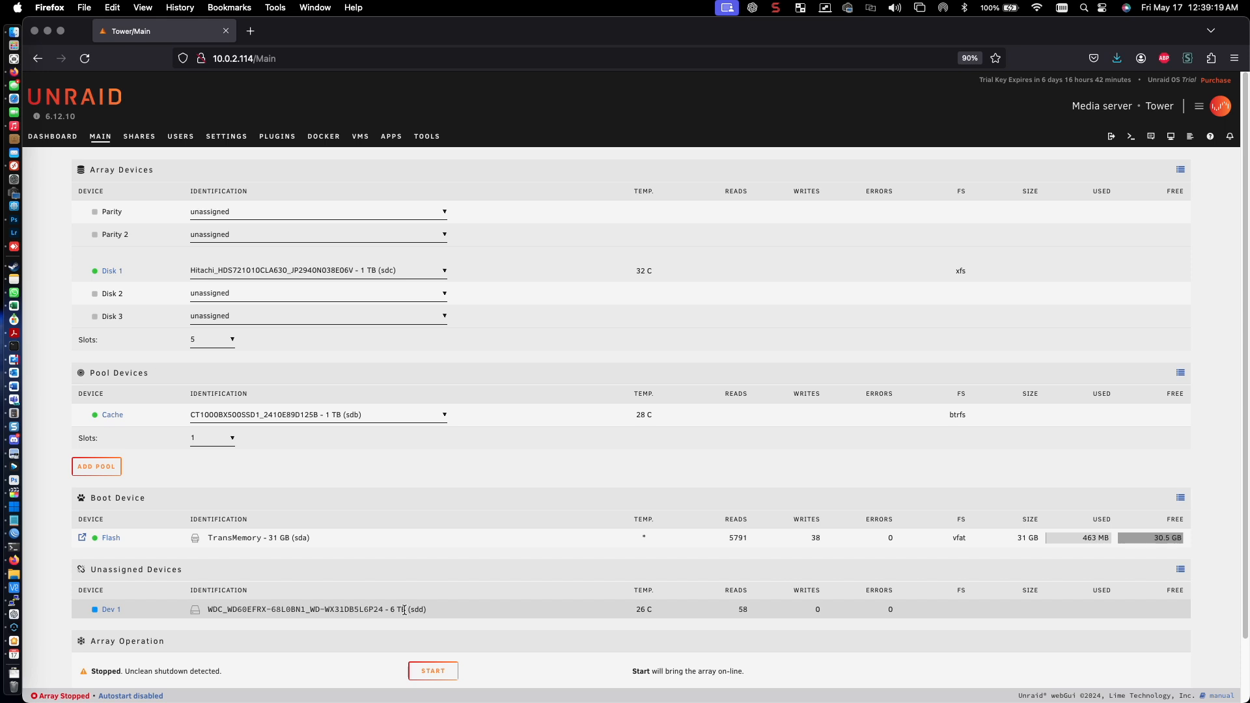
pyautogui.moveTo(361, 621)
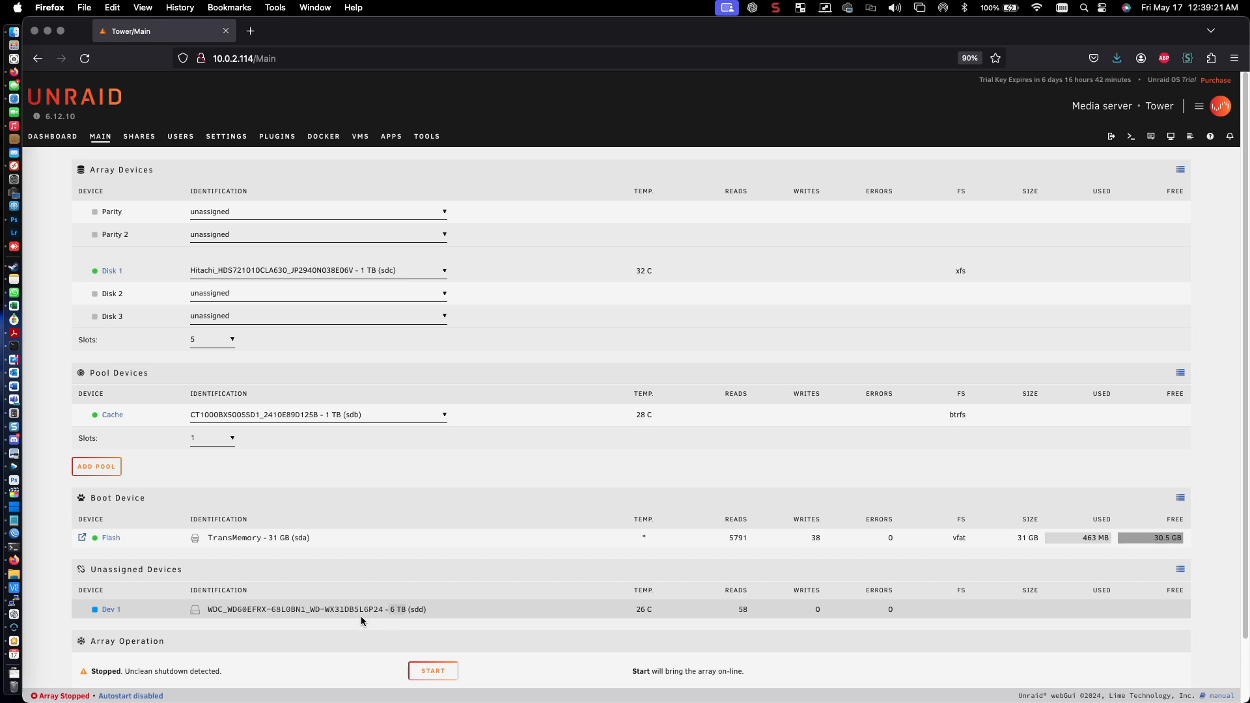
pyautogui.moveTo(191, 609)
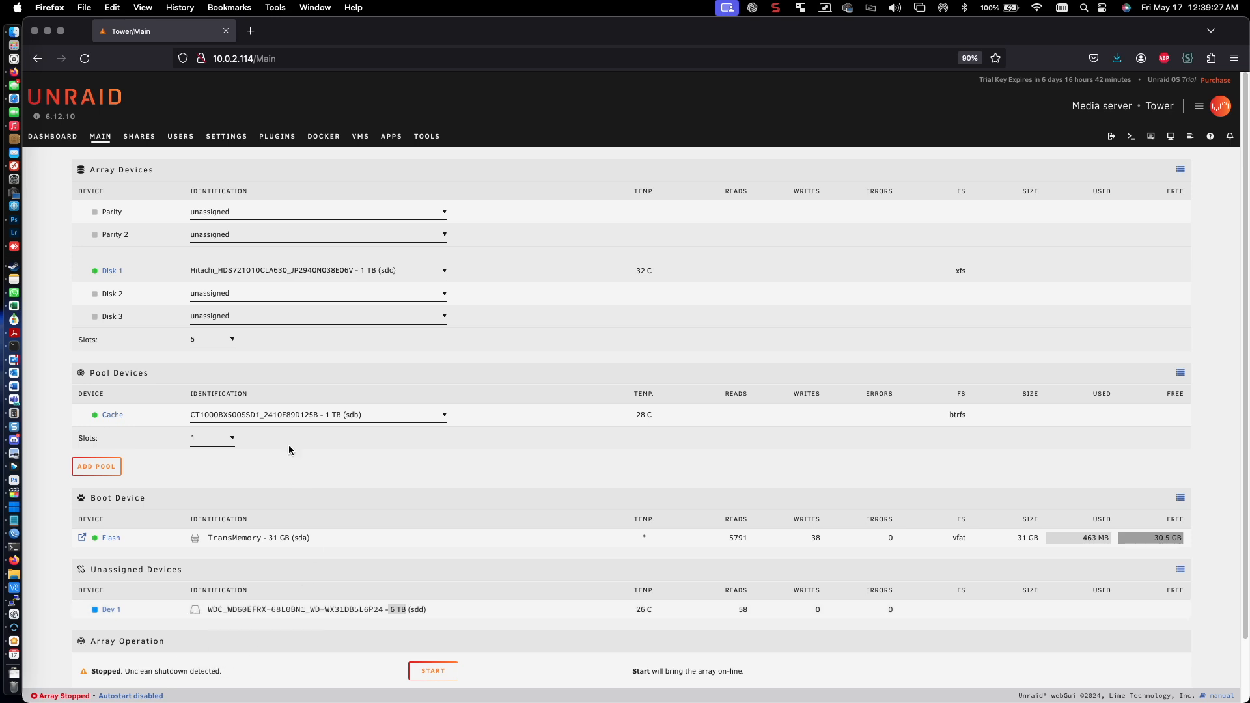
# - Assign the WDC 6 TB (sdd) drive to the Parity slot in Array Devices
pyautogui.click(318, 211)
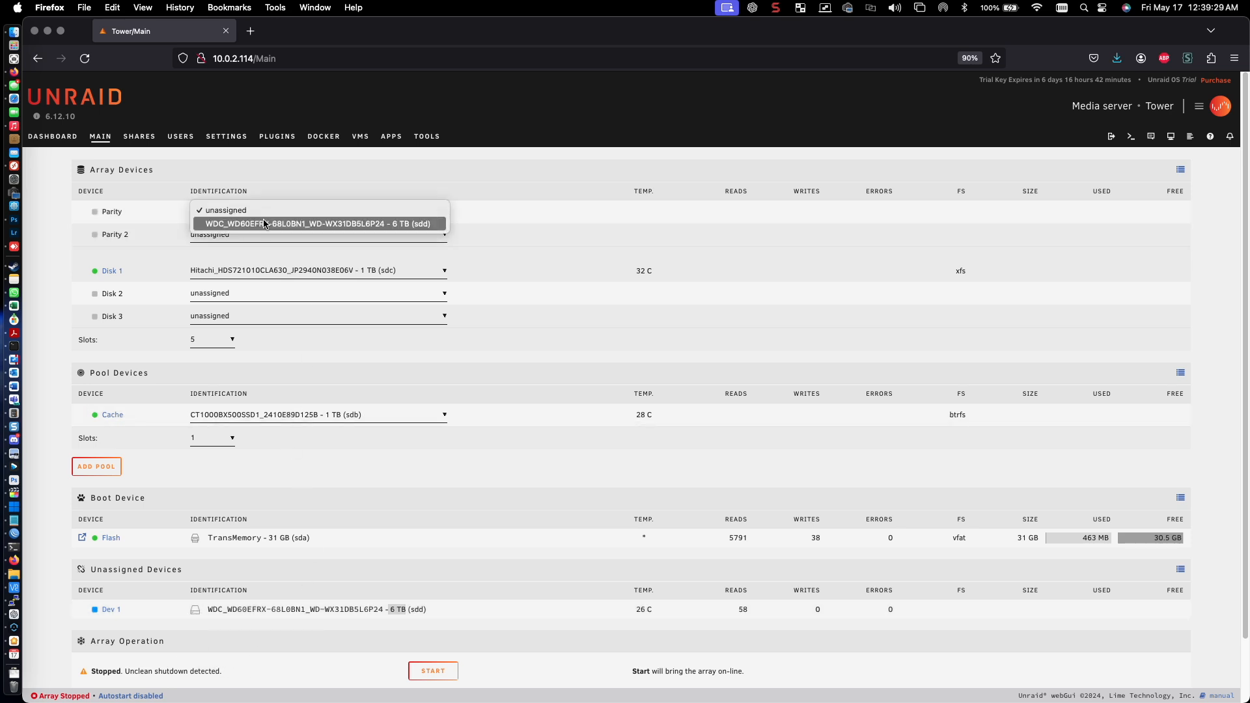
pyautogui.click(318, 222)
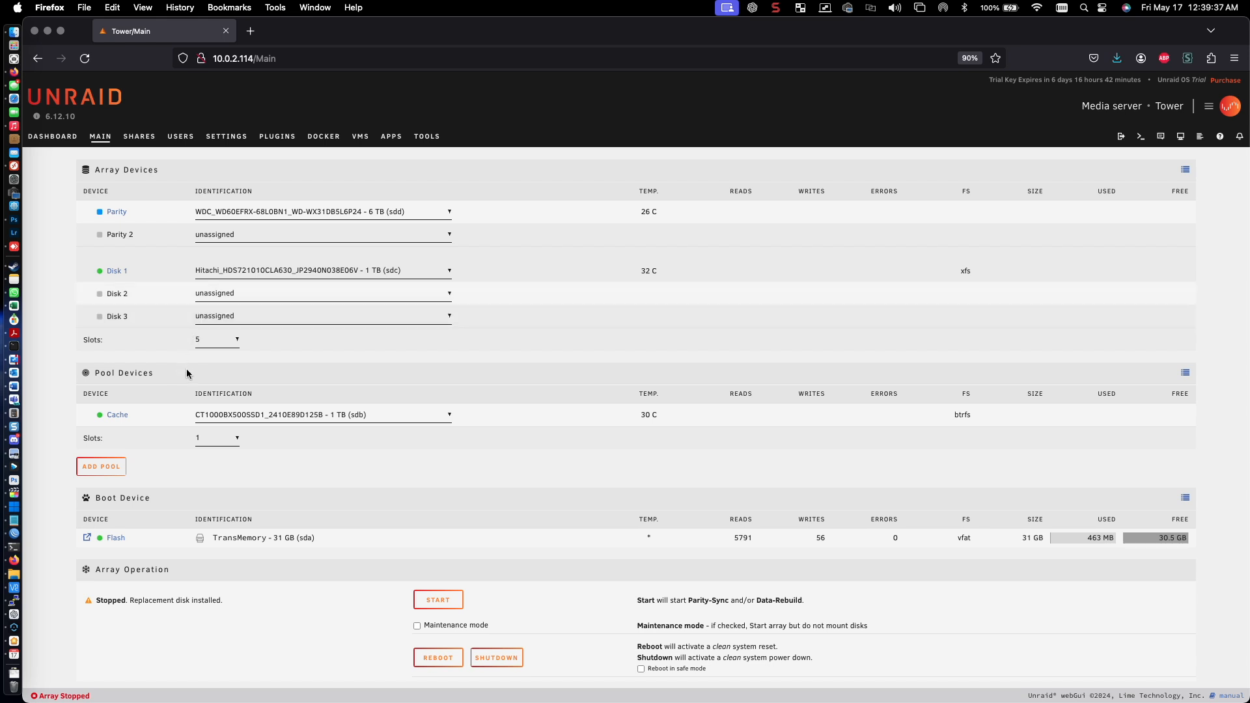
pyautogui.moveTo(257, 339)
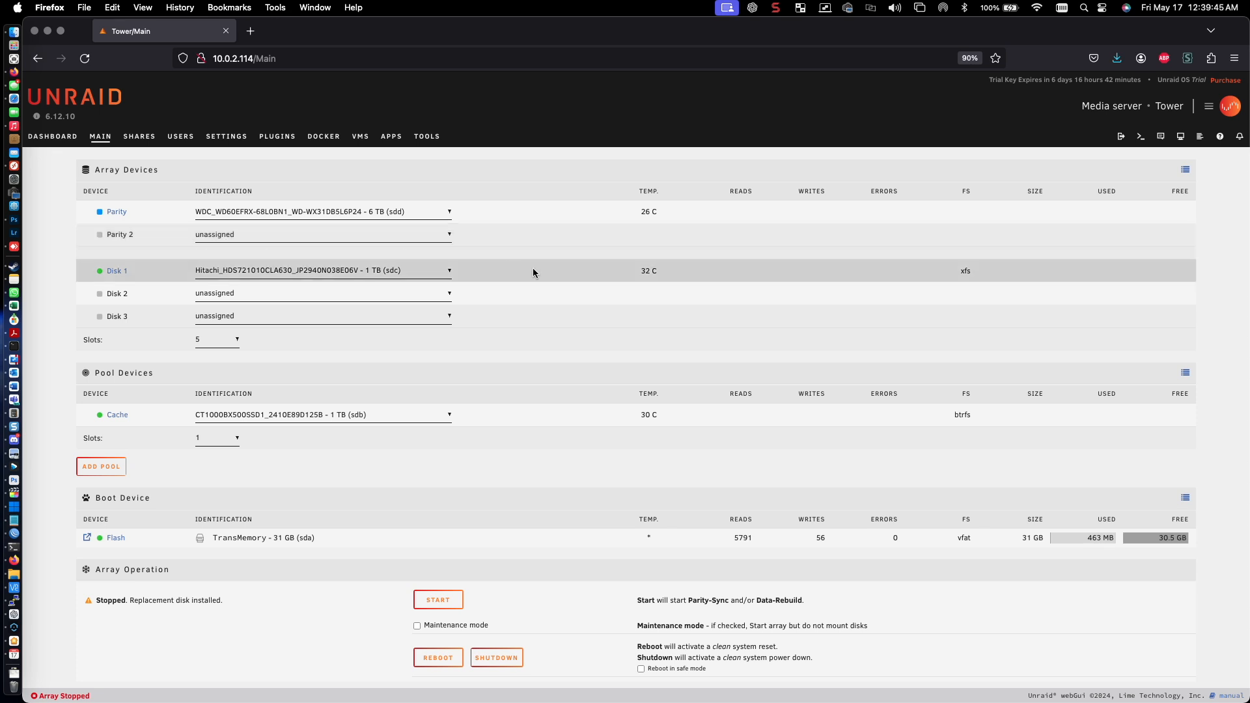
pyautogui.moveTo(310, 234)
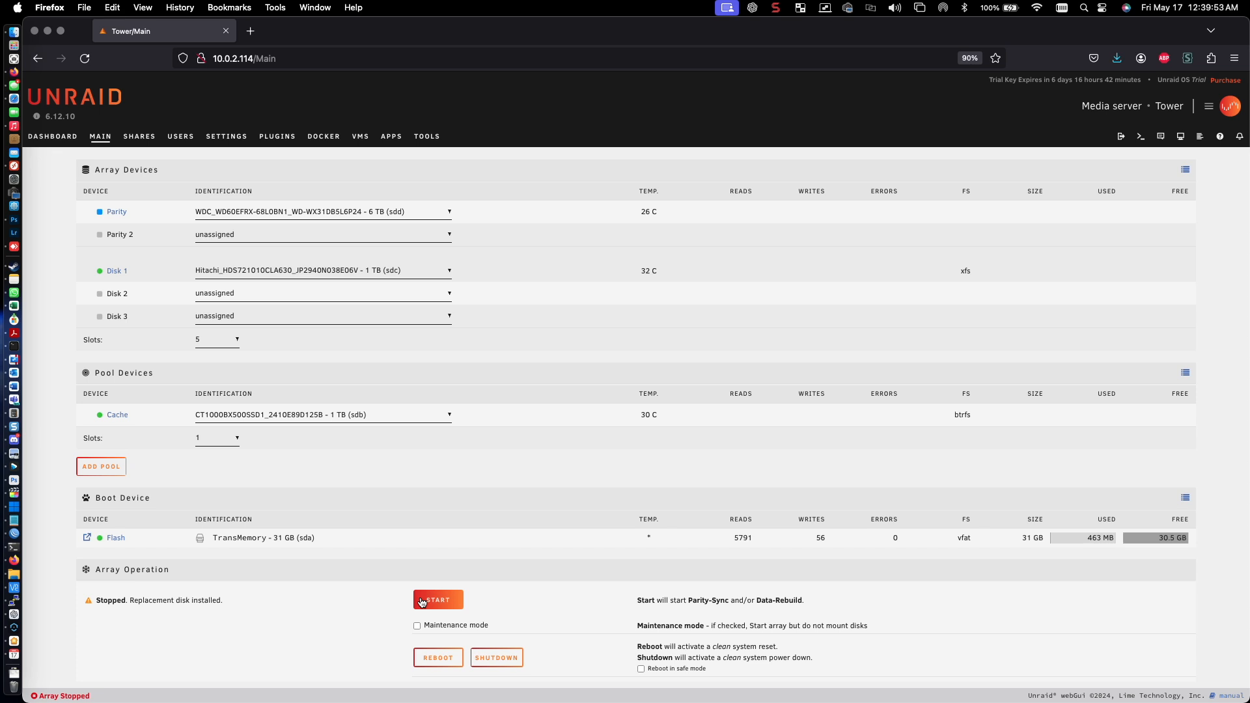
# - Start the array so Parity-Sync onto the 6 TB drive begins
pyautogui.click(438, 599)
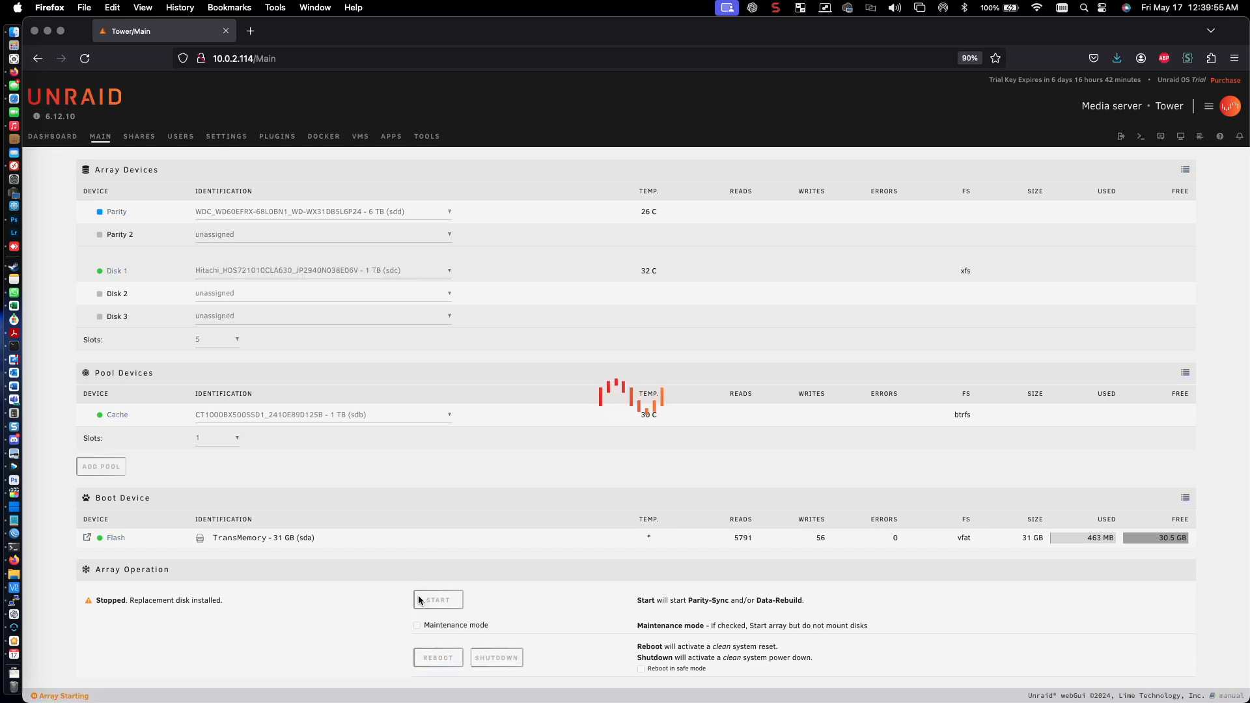
pyautogui.click(437, 599)
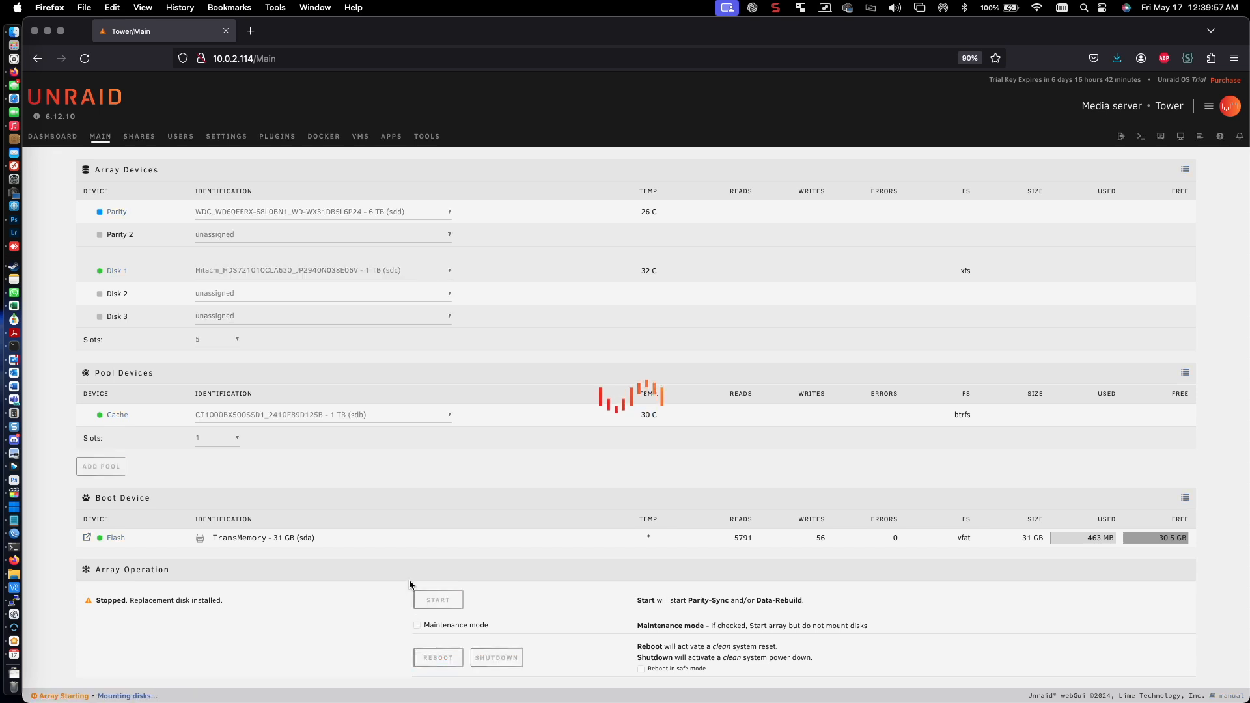
pyautogui.click(438, 599)
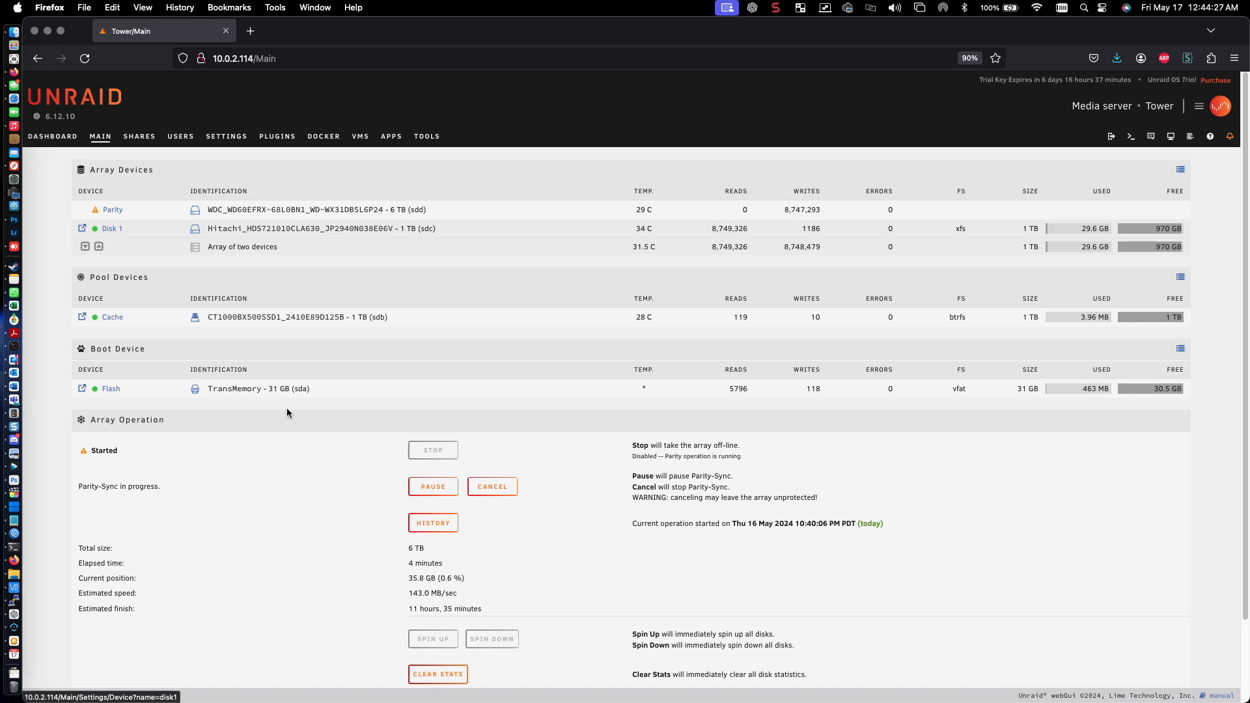
pyautogui.moveTo(385, 342)
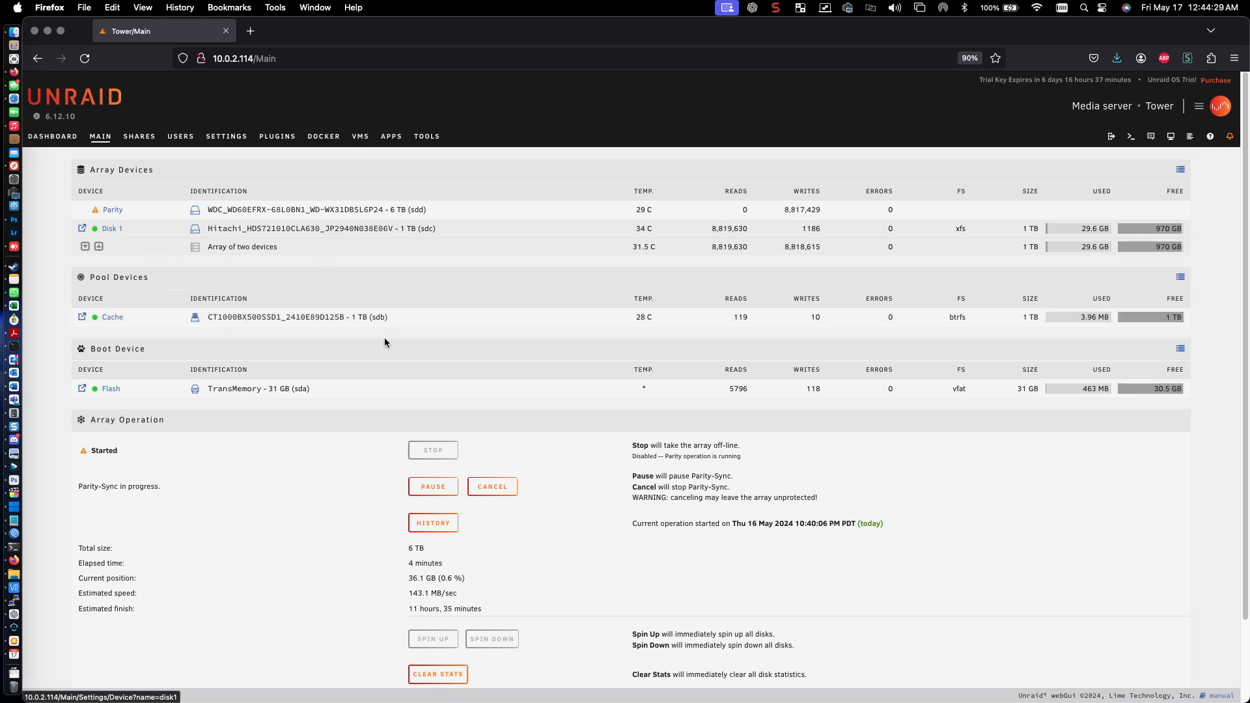
pyautogui.moveTo(325, 341)
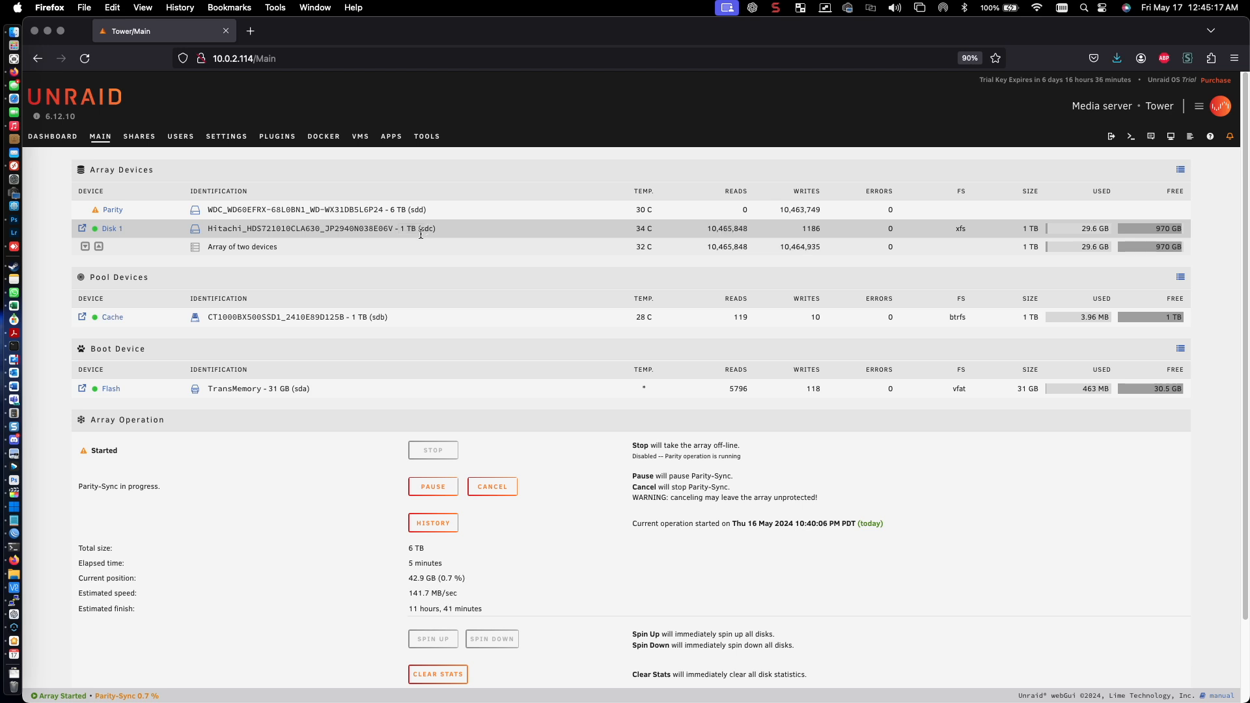
pyautogui.moveTo(389, 239)
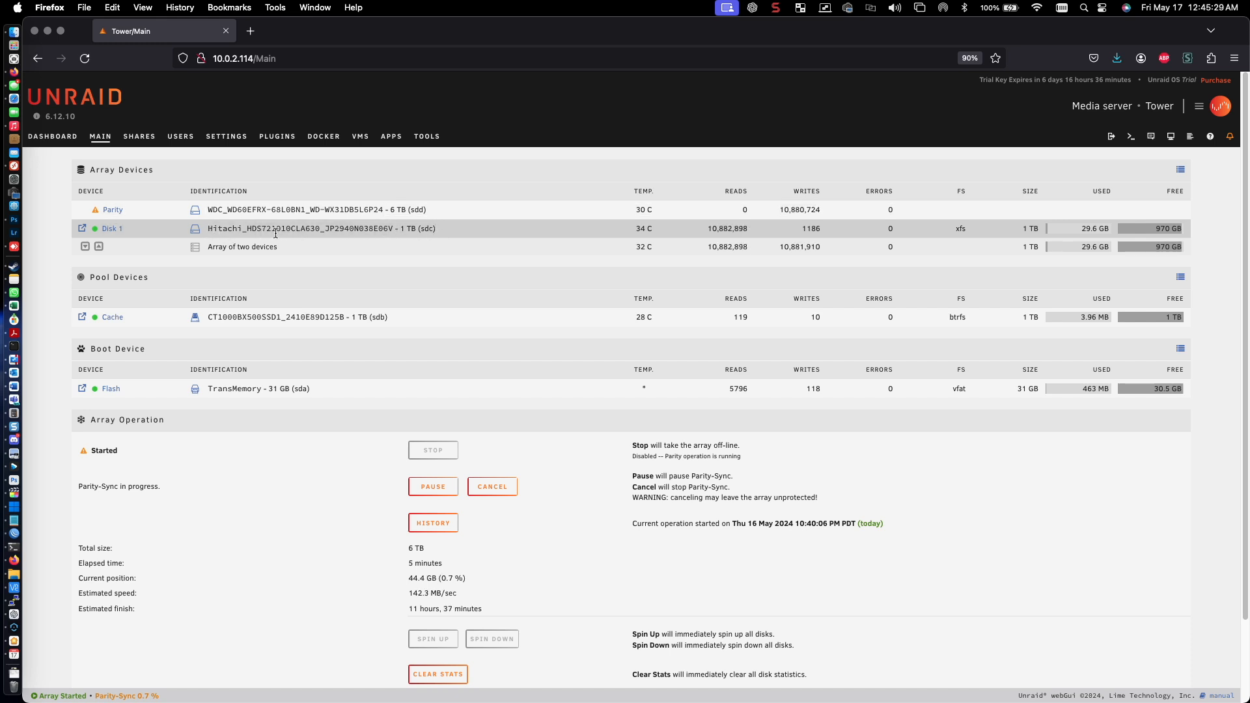
pyautogui.moveTo(900, 234)
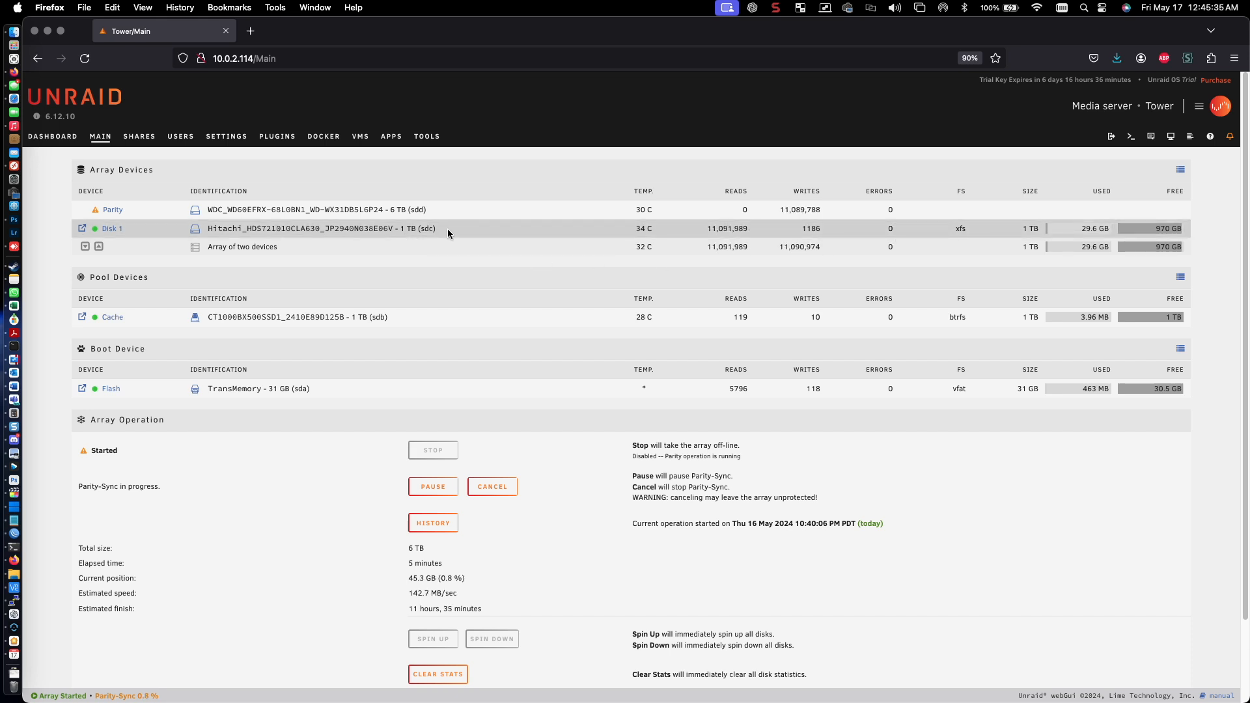
pyautogui.moveTo(297, 232)
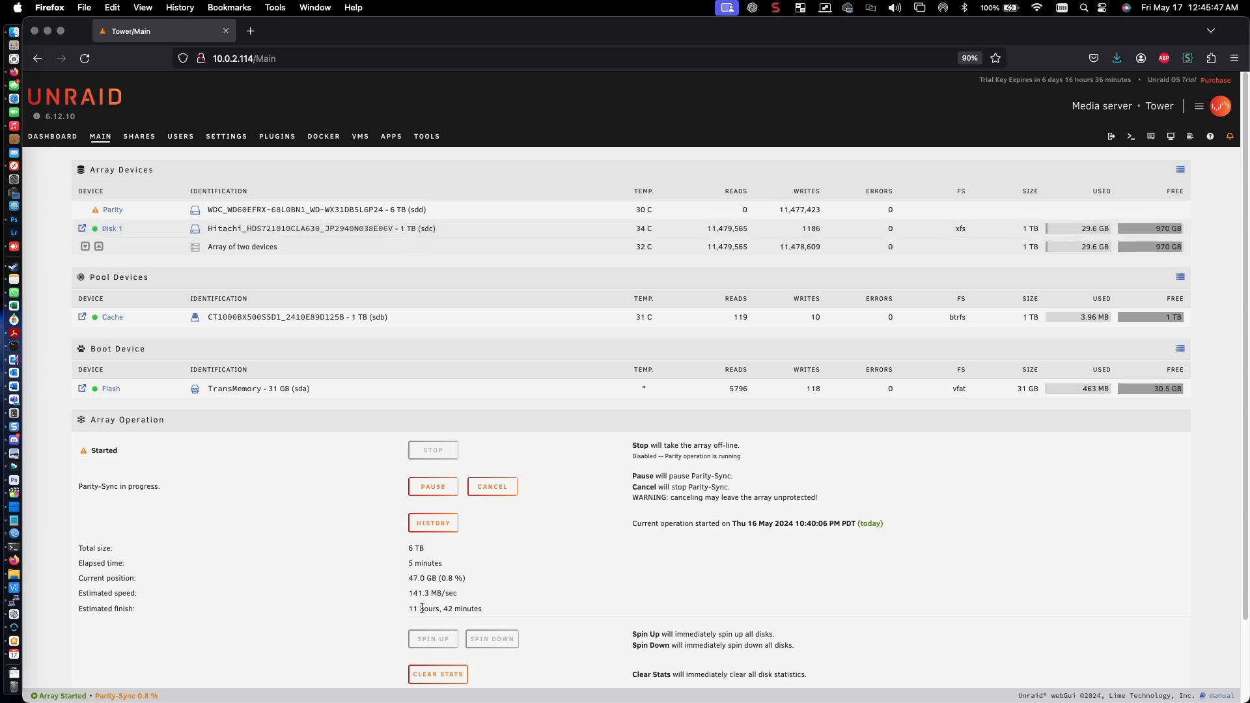
pyautogui.moveTo(500, 588)
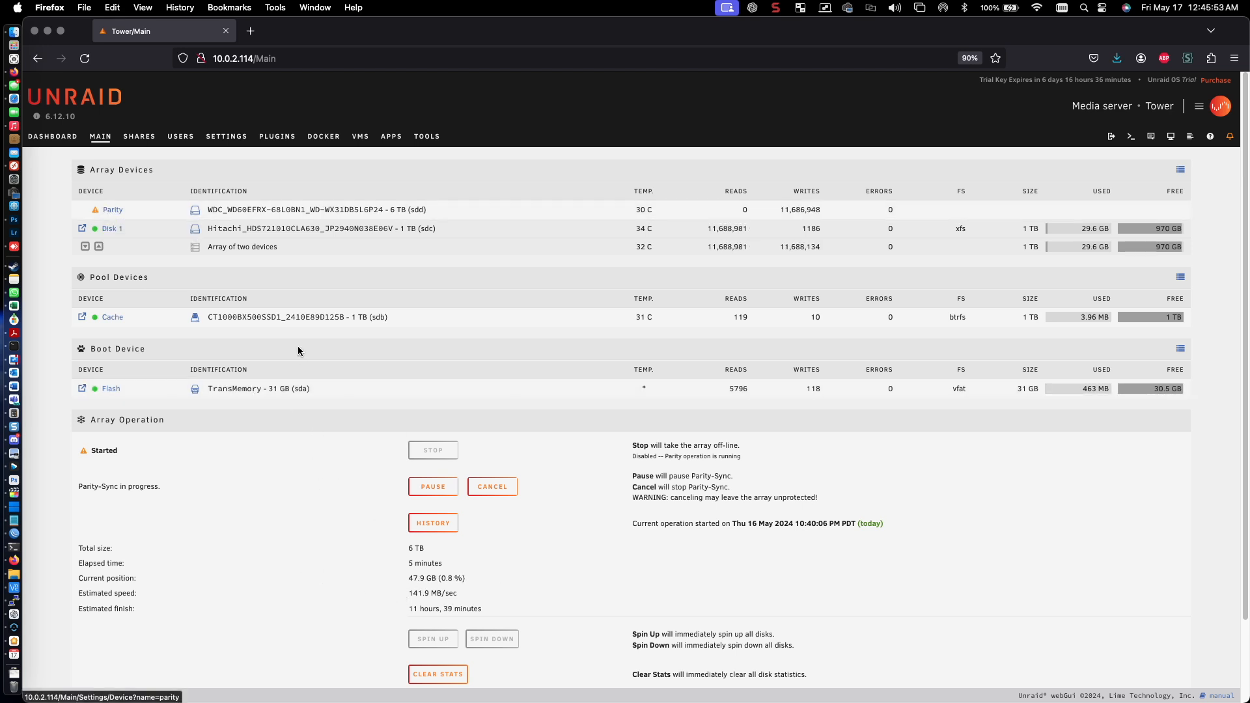
pyautogui.moveTo(594, 534)
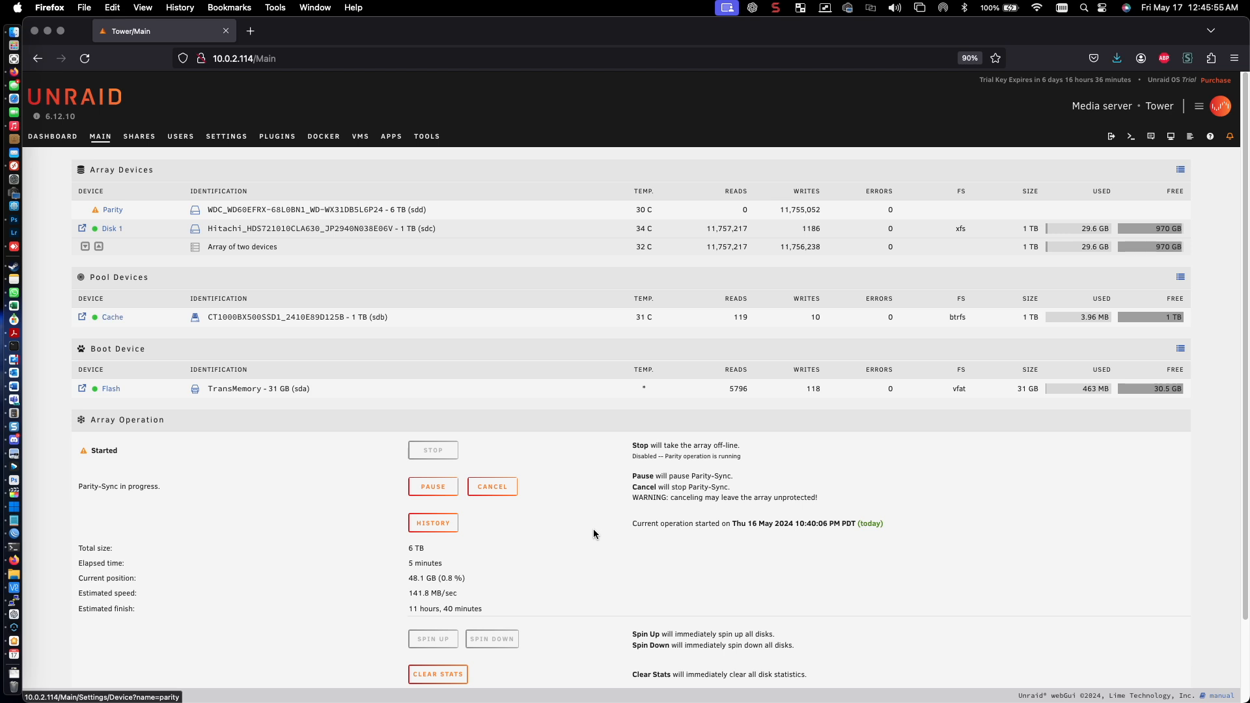
pyautogui.moveTo(564, 530)
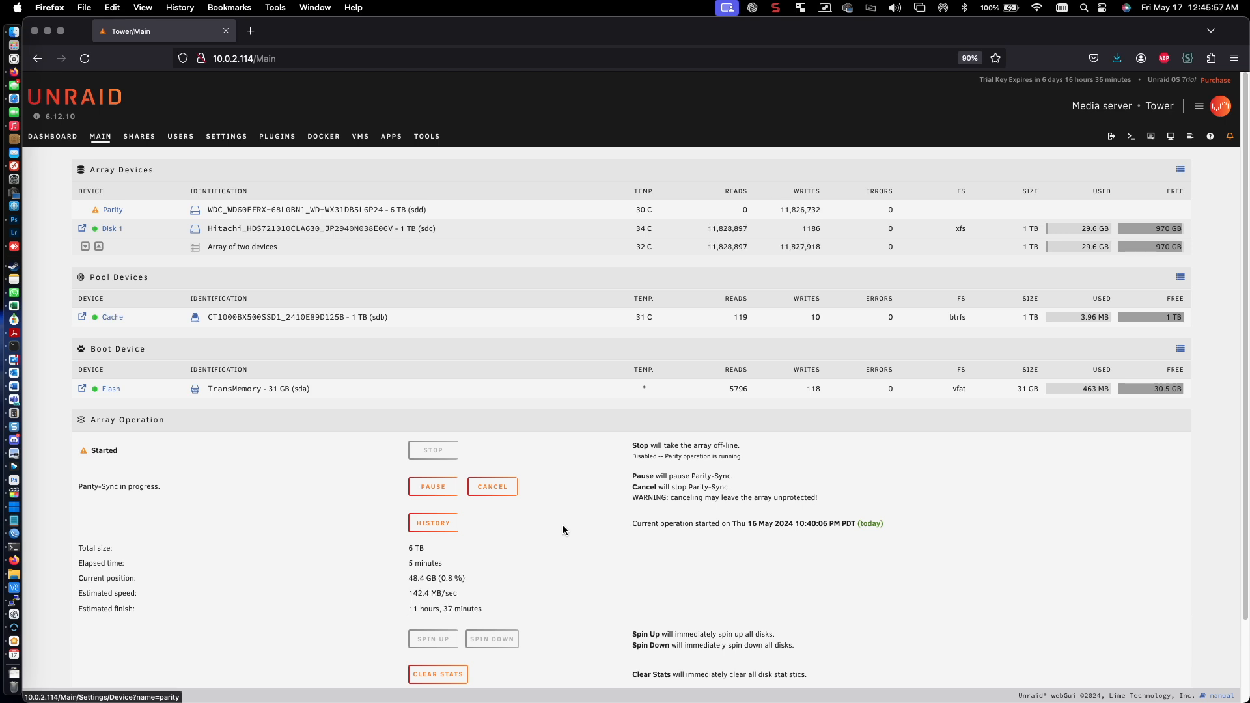